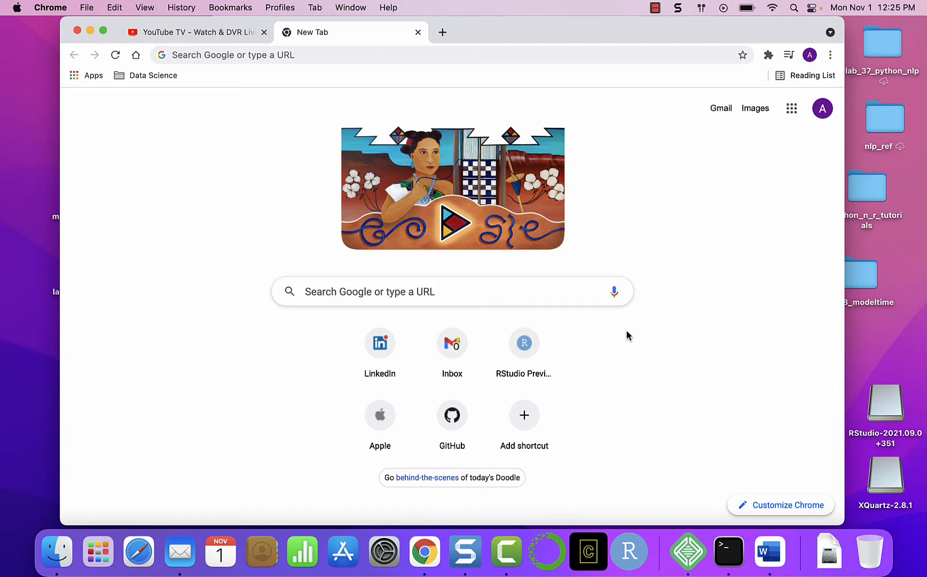
pyautogui.moveTo(441, 190)
pyautogui.write('R')
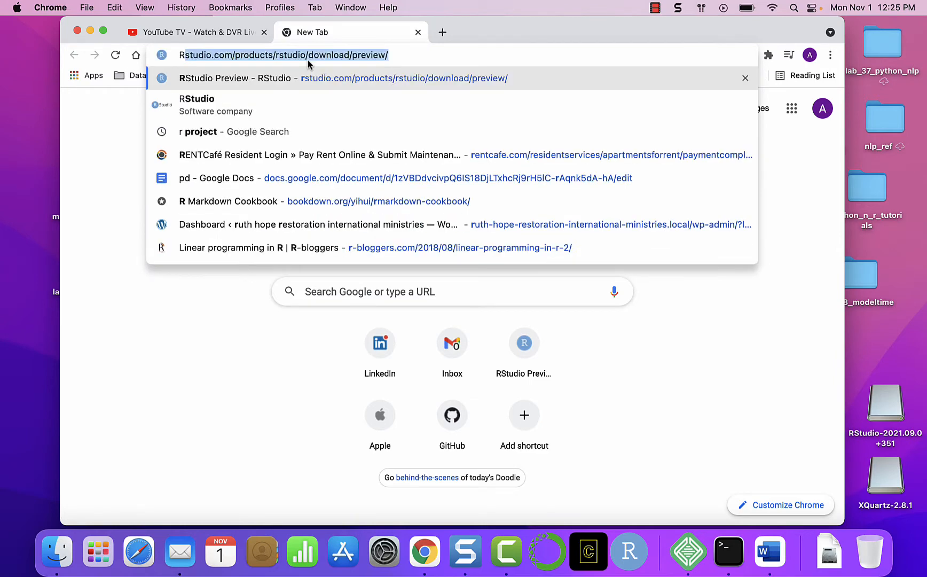
# Search Google for 'r project' from the address-bar suggestion
pyautogui.click(196, 132)
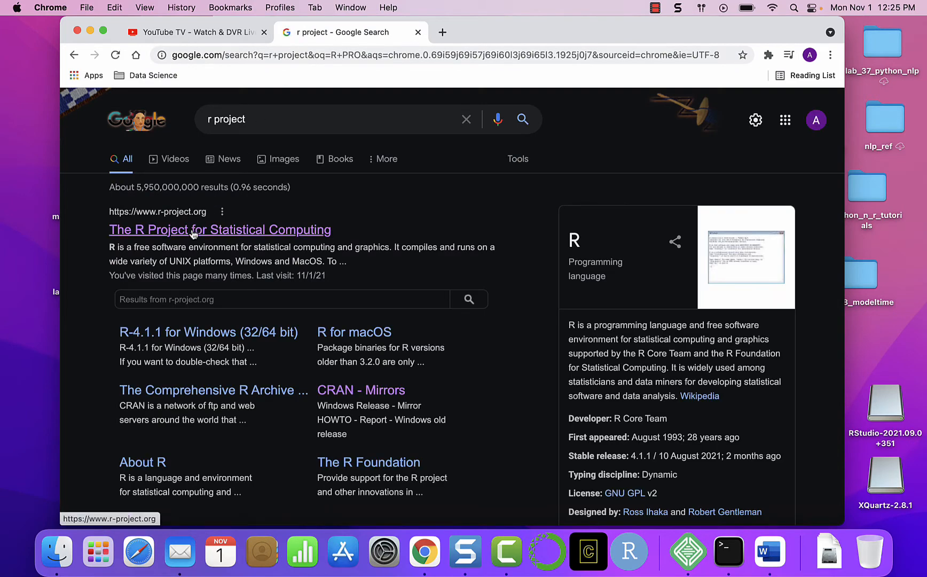
pyautogui.click(220, 229)
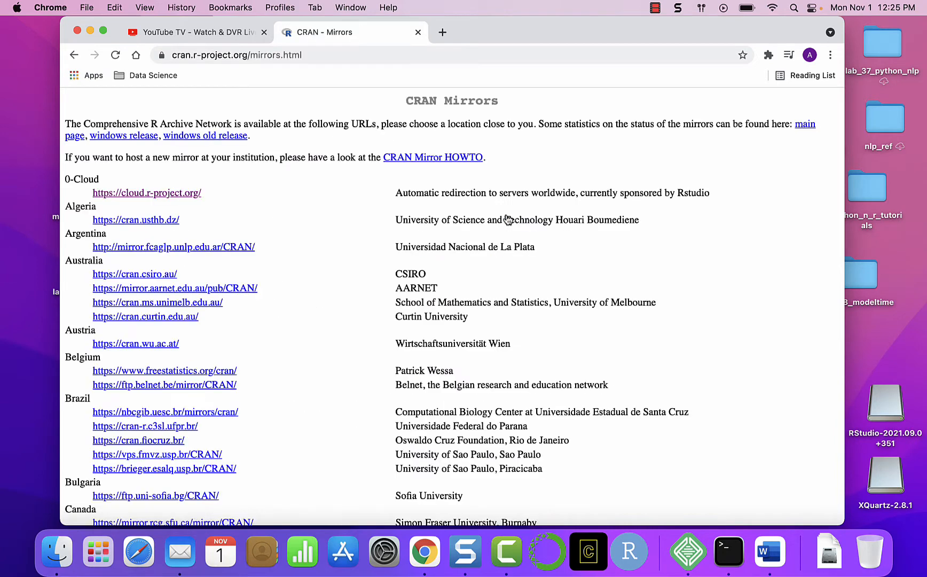
pyautogui.moveTo(198, 178)
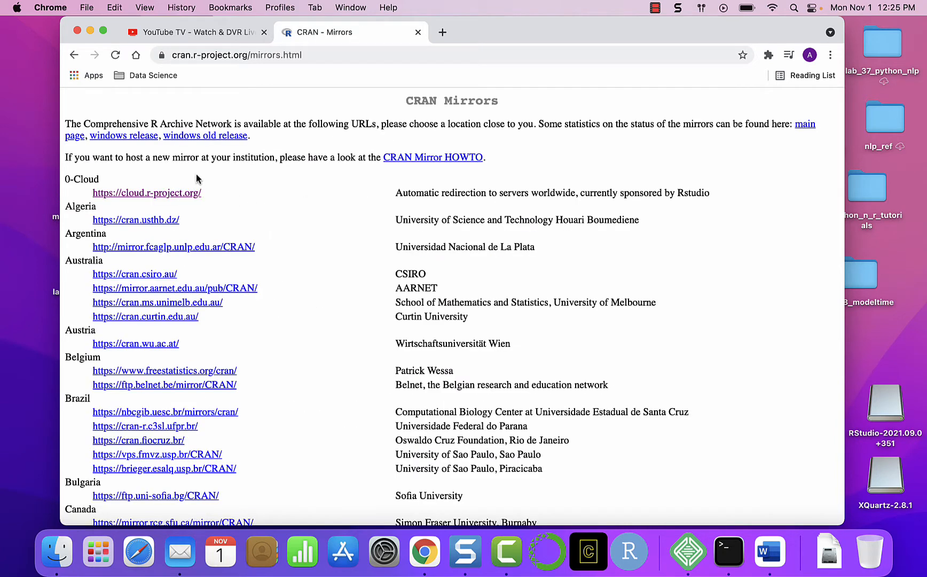
pyautogui.moveTo(166, 197)
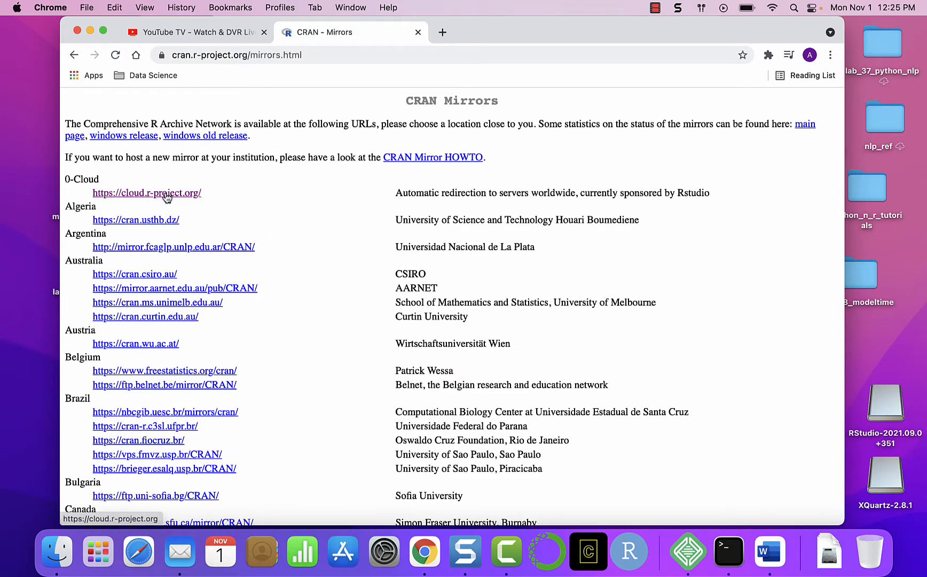
pyautogui.click(146, 194)
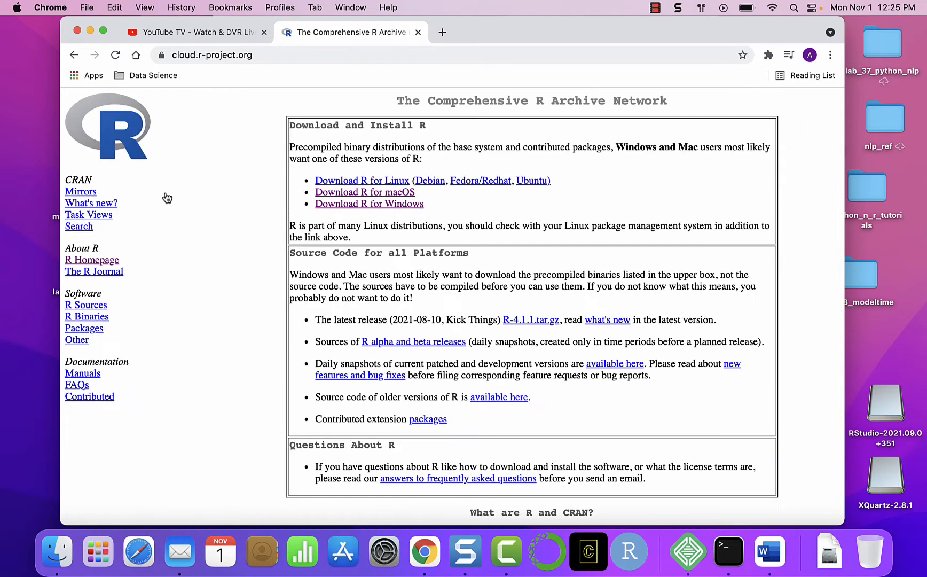
pyautogui.moveTo(405, 228)
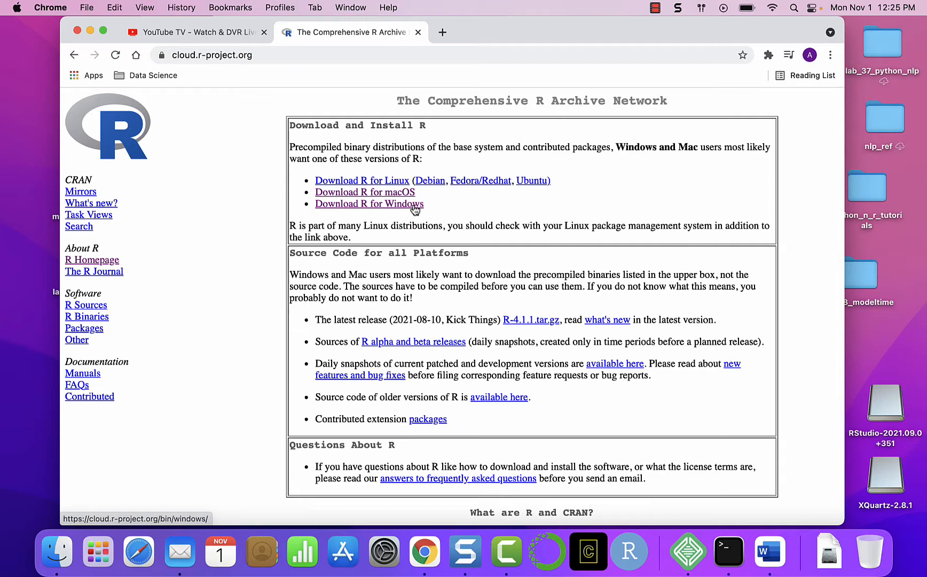
pyautogui.moveTo(436, 220)
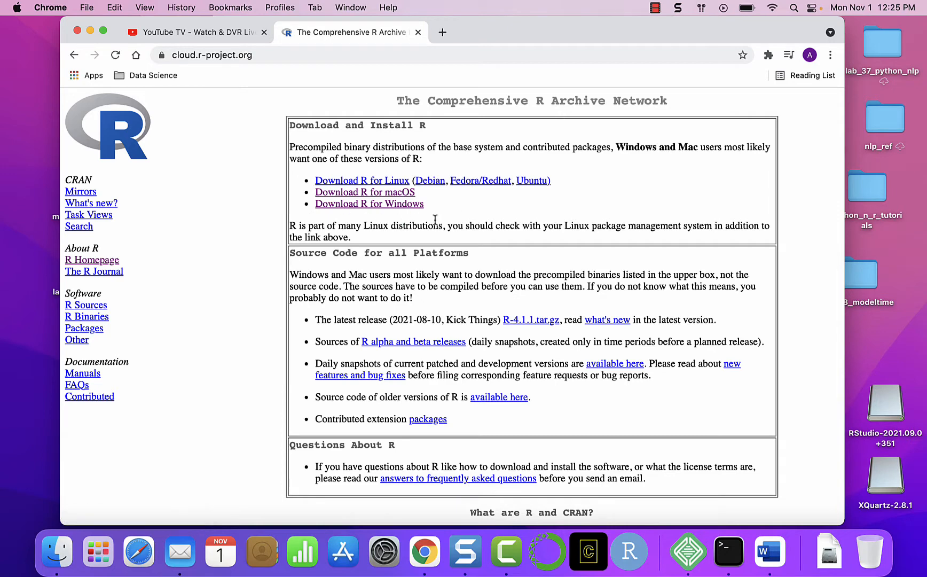
pyautogui.moveTo(392, 201)
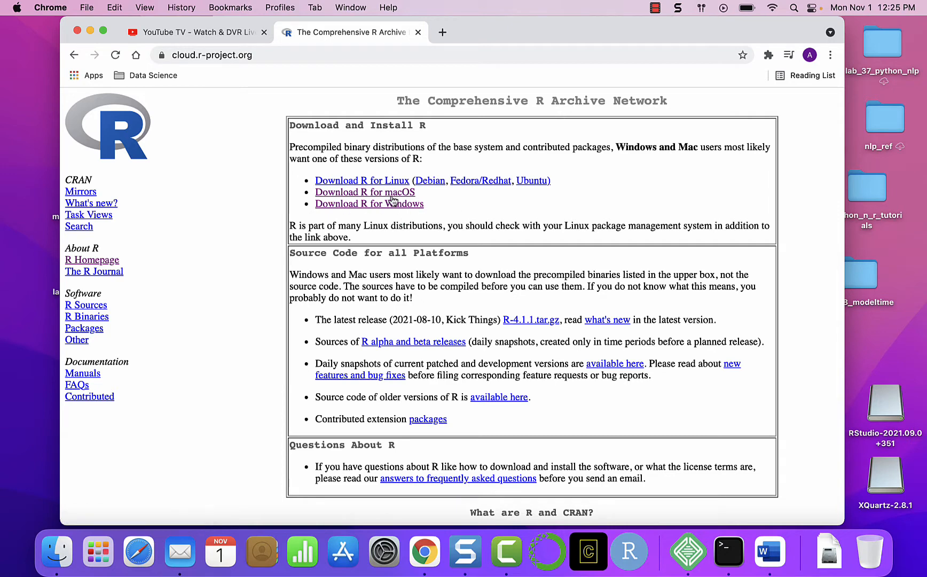
pyautogui.moveTo(441, 212)
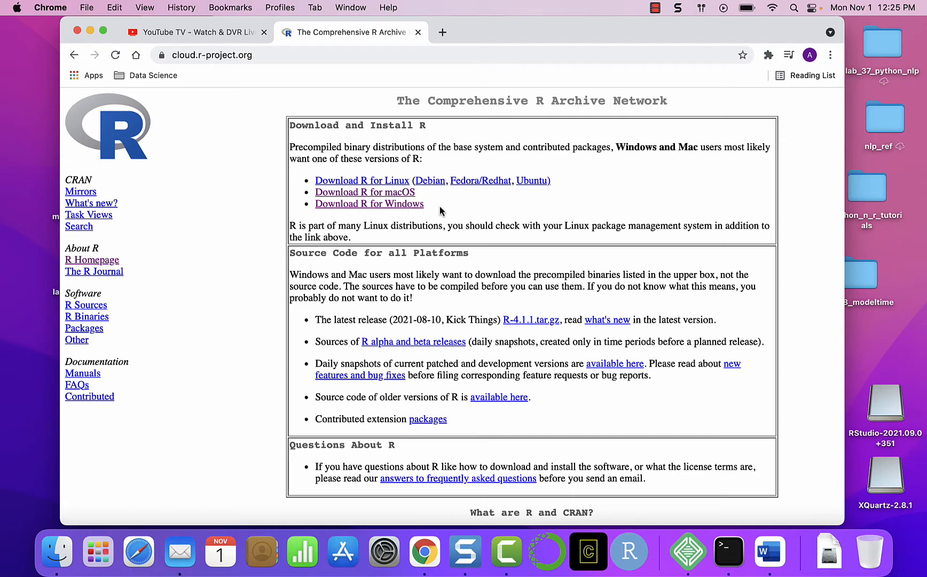
pyautogui.moveTo(385, 196)
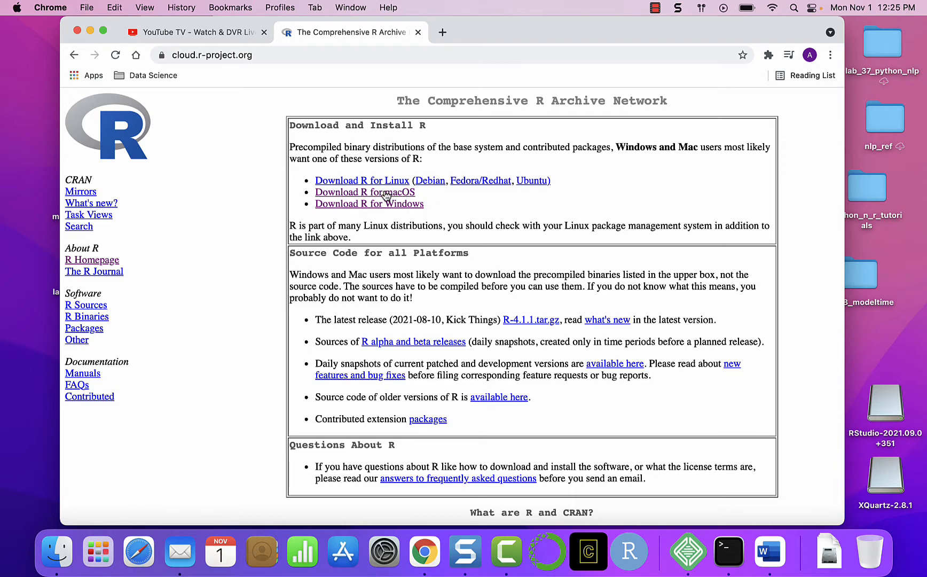
pyautogui.moveTo(389, 194)
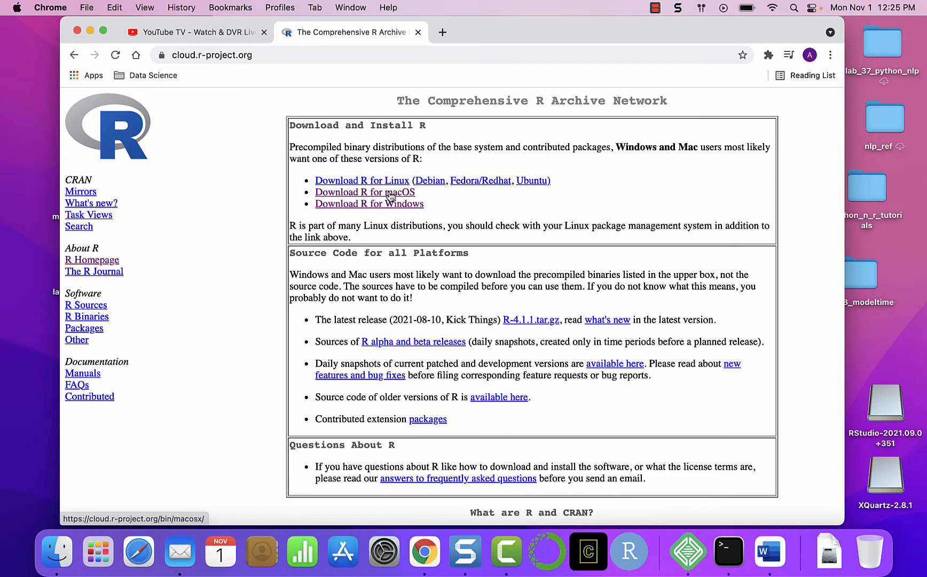
# Download R-4.1.1-arm64.pkg from the R for macOS latest release section
pyautogui.click(364, 193)
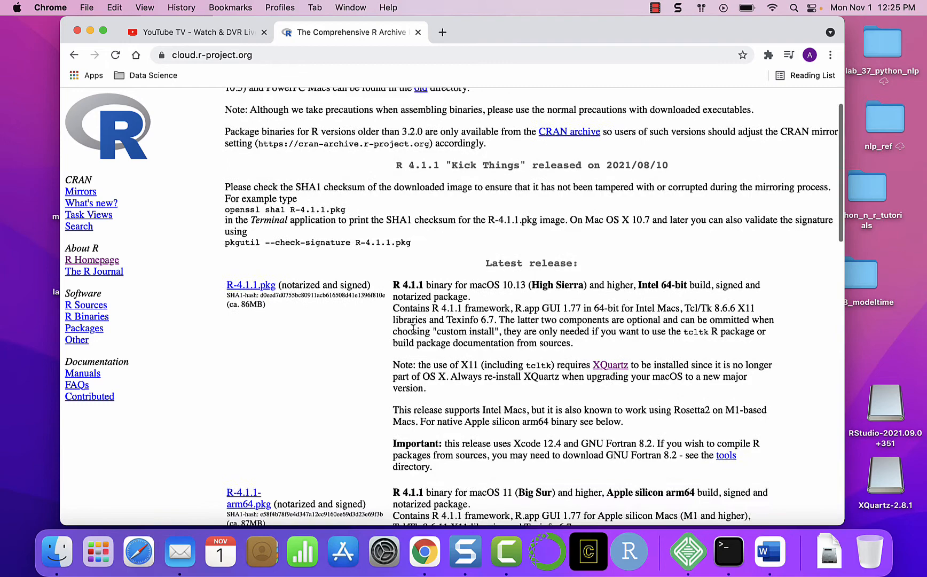
pyautogui.scroll(-3)
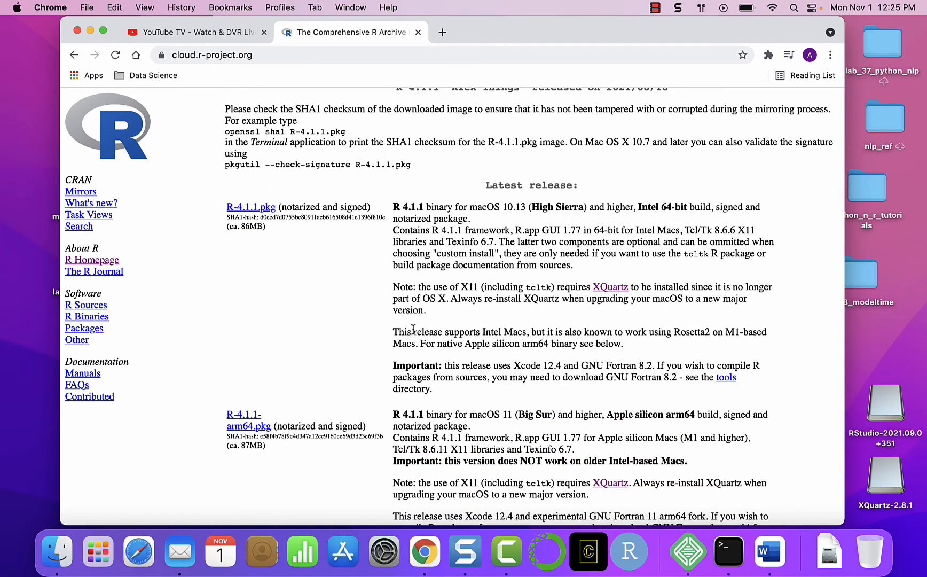
pyautogui.scroll(-3)
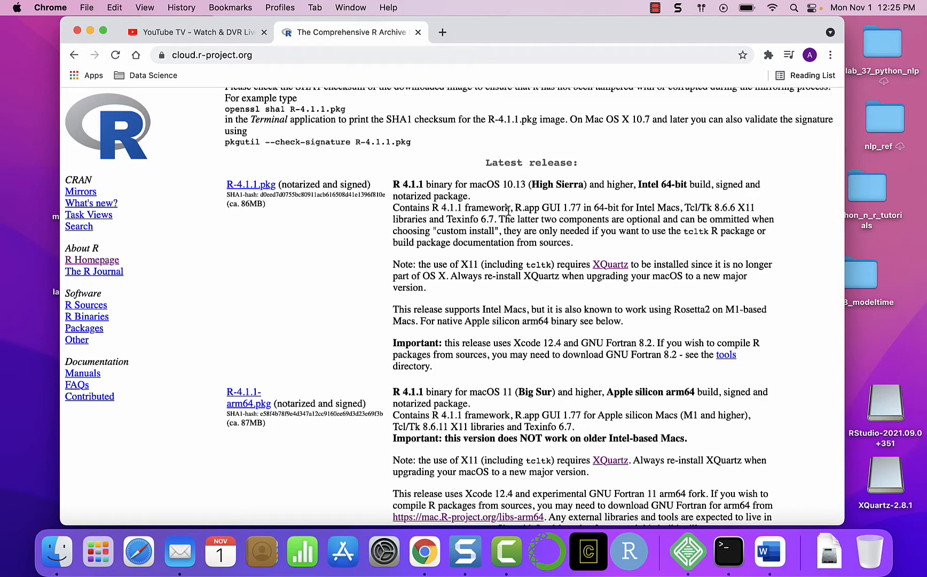
pyautogui.moveTo(395, 329)
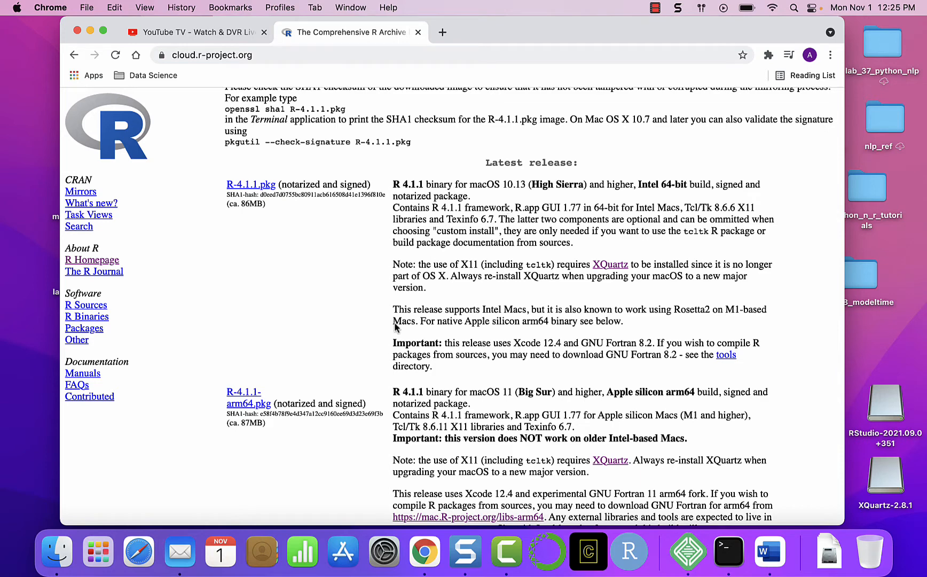
pyautogui.moveTo(414, 337)
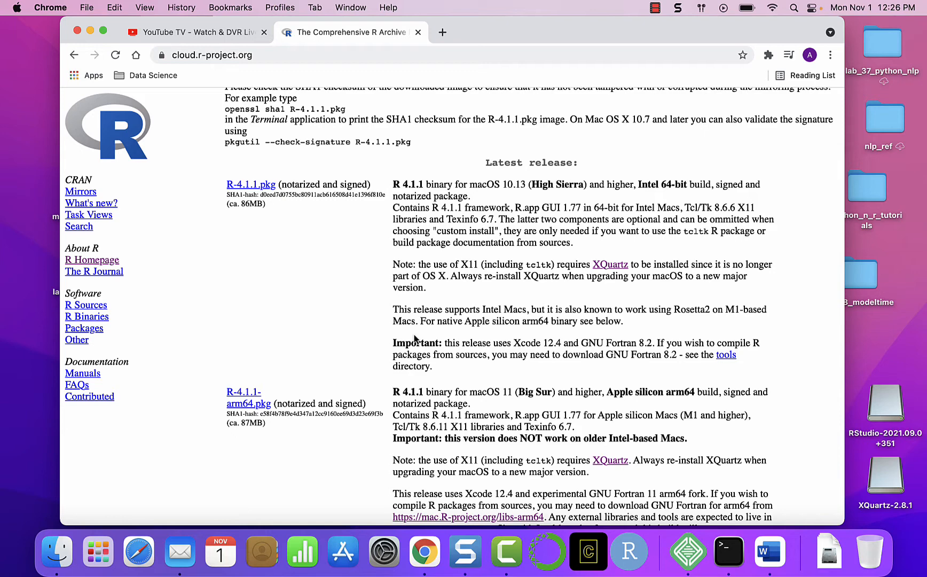
pyautogui.scroll(-3)
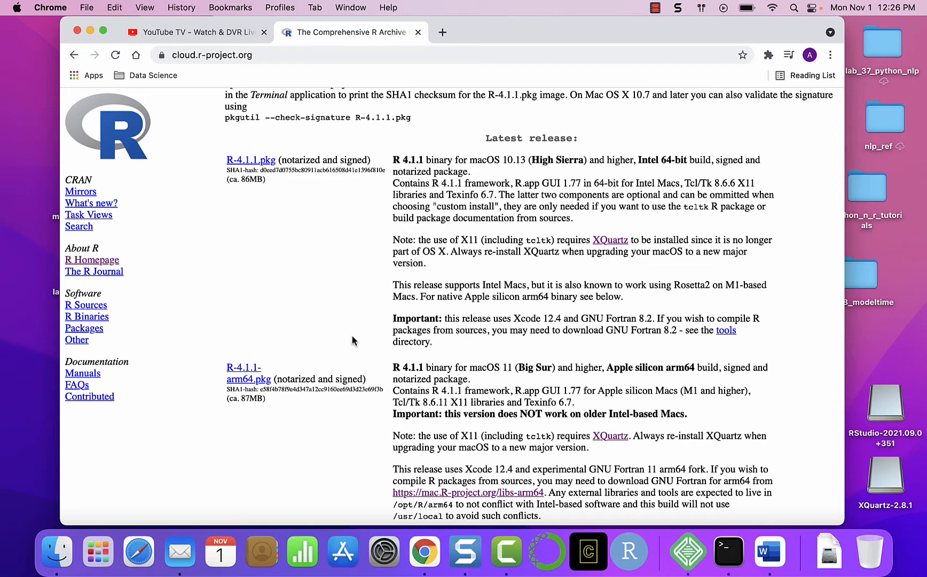
pyautogui.moveTo(321, 357)
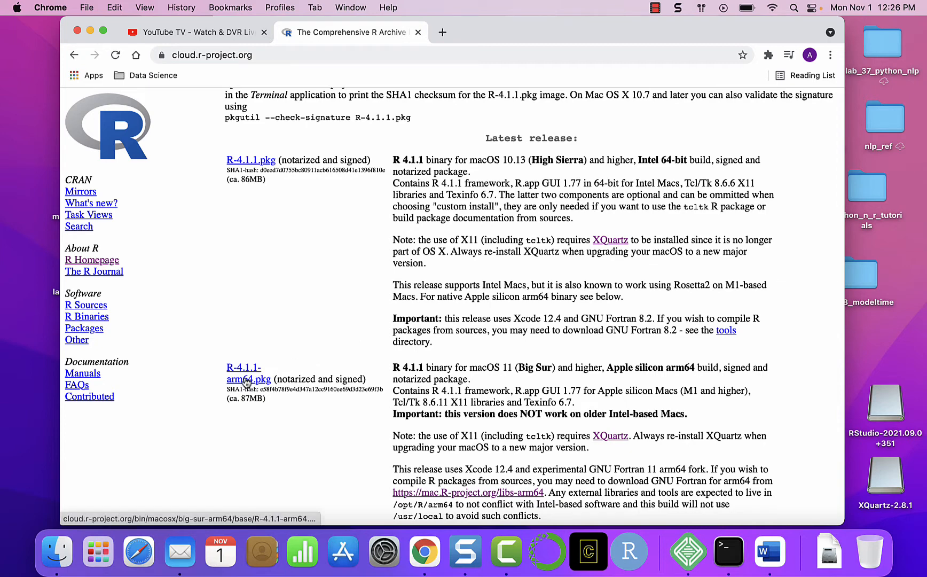
pyautogui.click(248, 373)
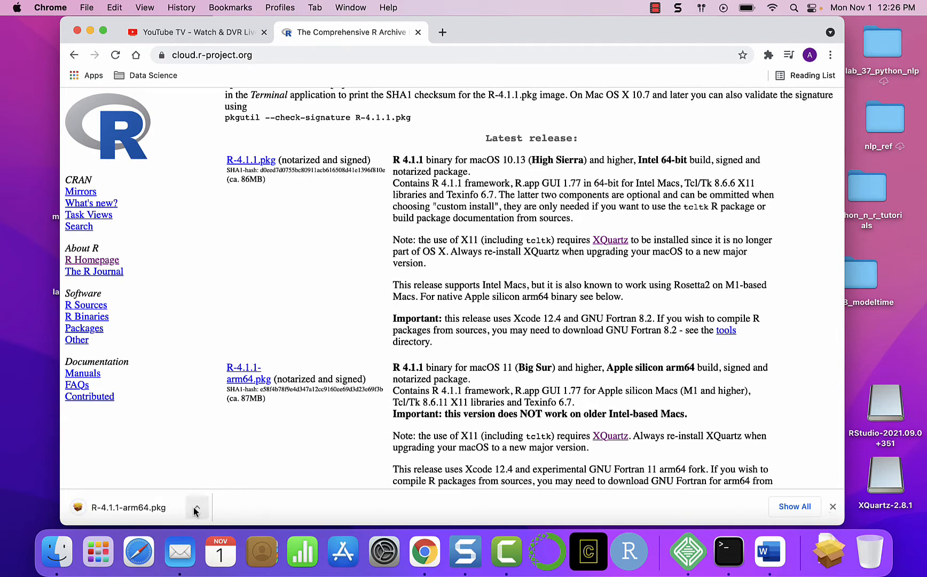
# Launch the R 4.1.1 (ARM64) installer and agree to its license
pyautogui.click(197, 508)
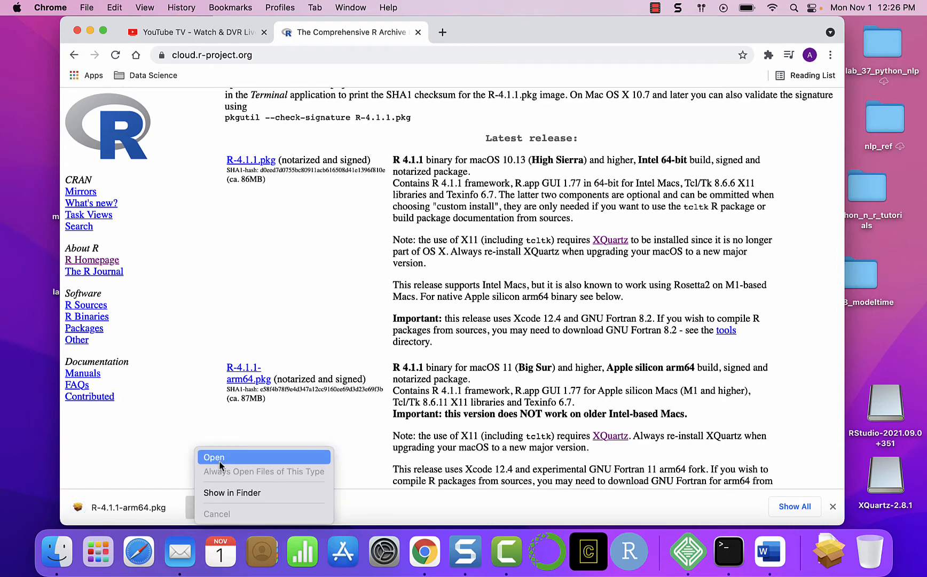
pyautogui.click(214, 457)
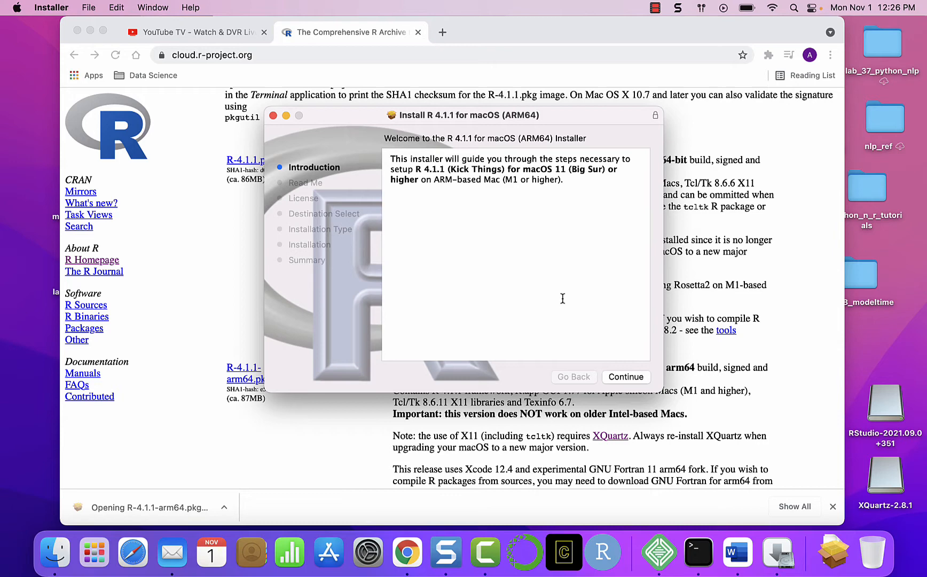
pyautogui.moveTo(572, 299)
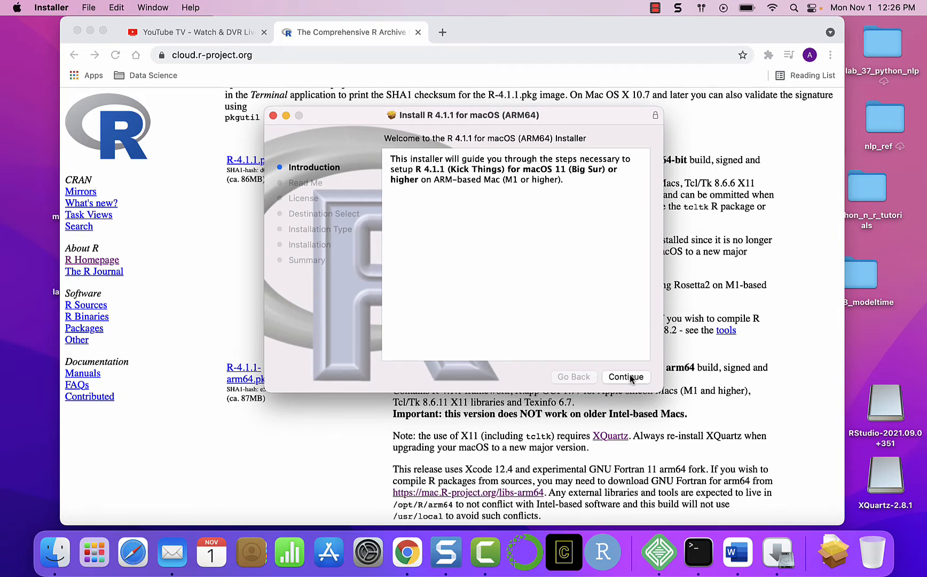
pyautogui.click(626, 378)
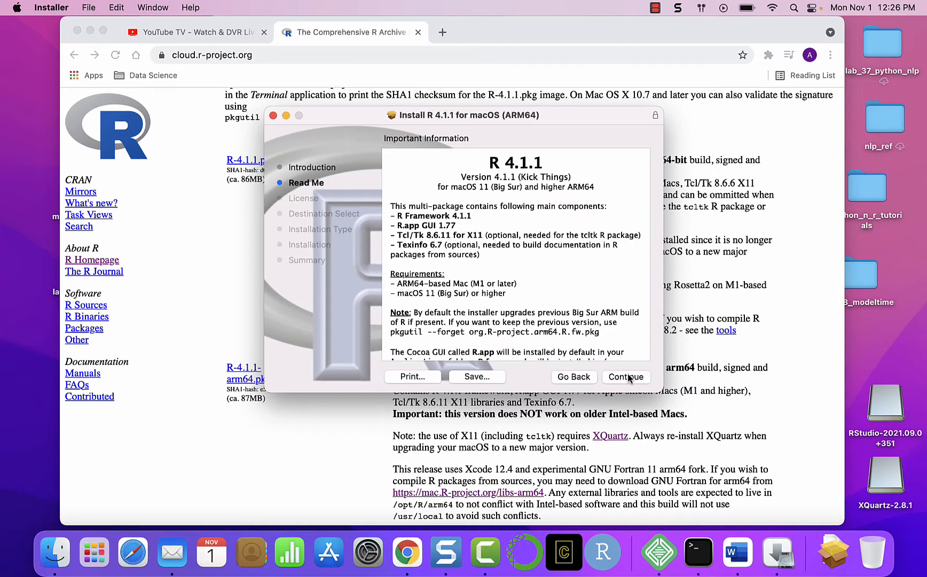
pyautogui.click(626, 378)
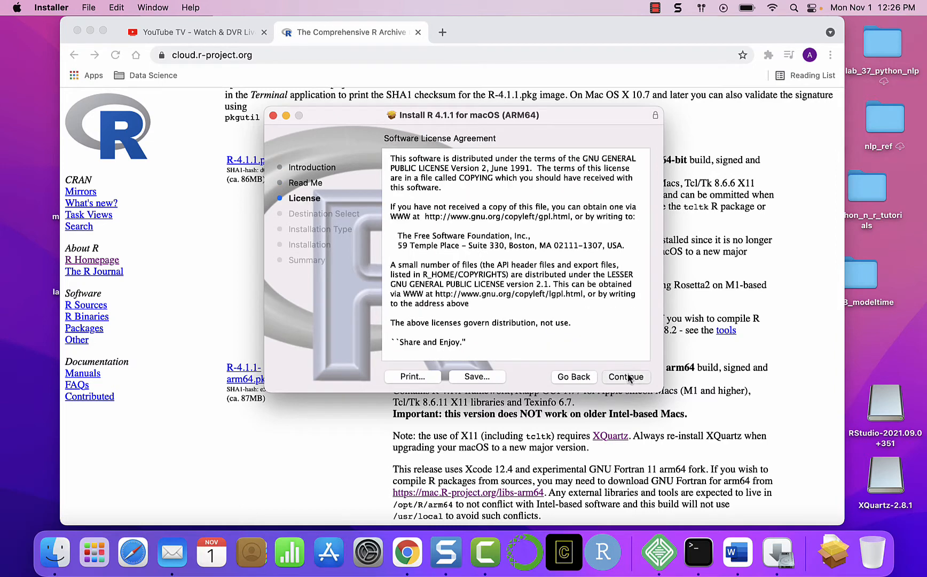
pyautogui.click(626, 377)
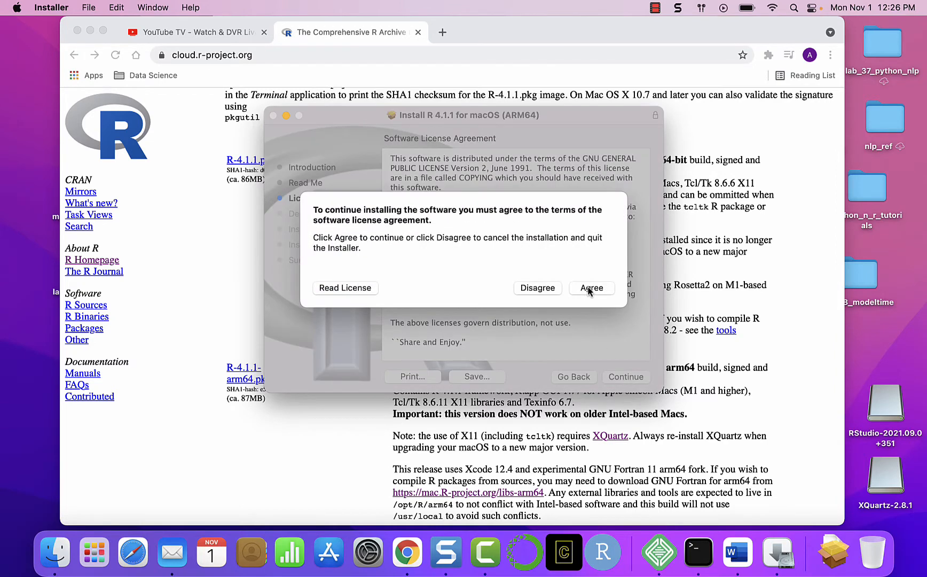
pyautogui.click(591, 289)
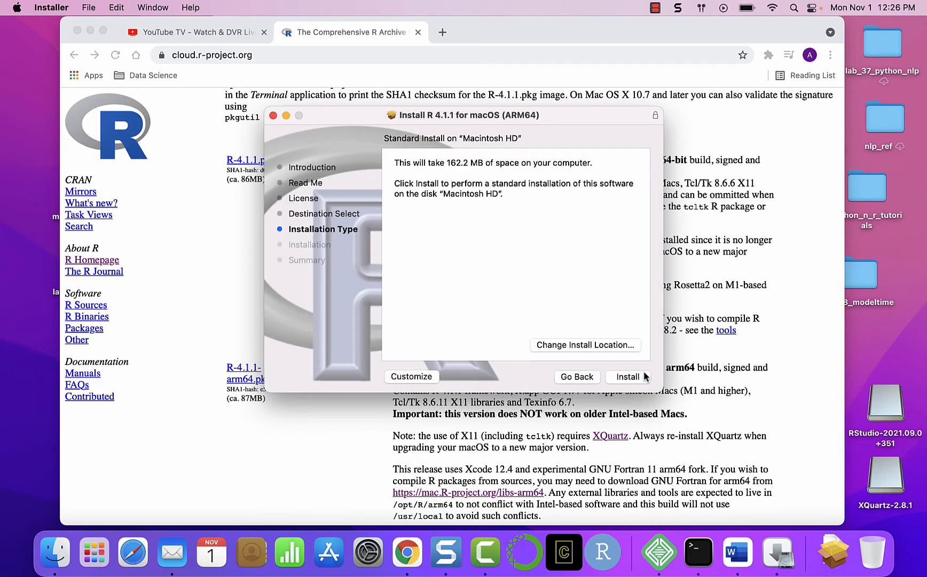
# Install R on Macintosh HD with password authorization, close the installer and keep the package
pyautogui.click(629, 377)
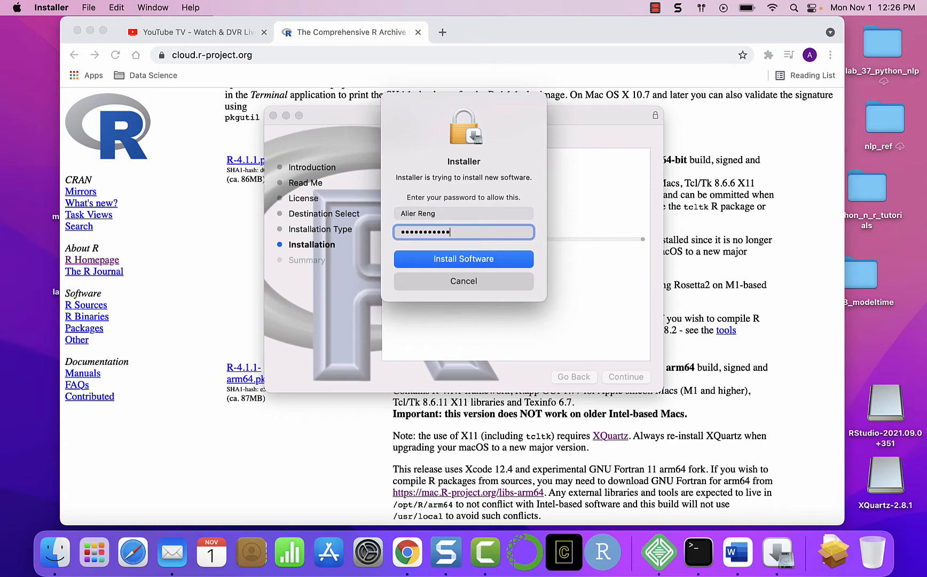
pyautogui.click(464, 259)
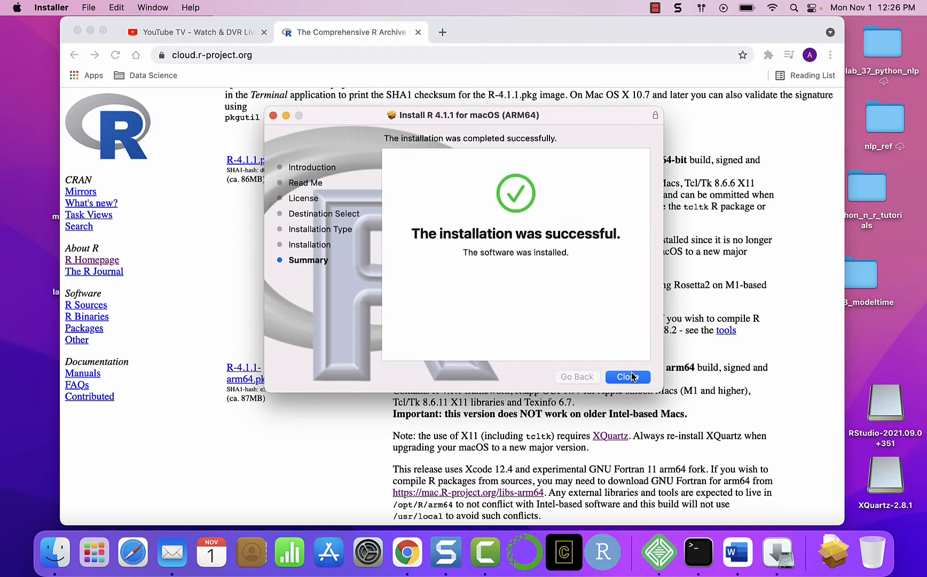
pyautogui.click(628, 377)
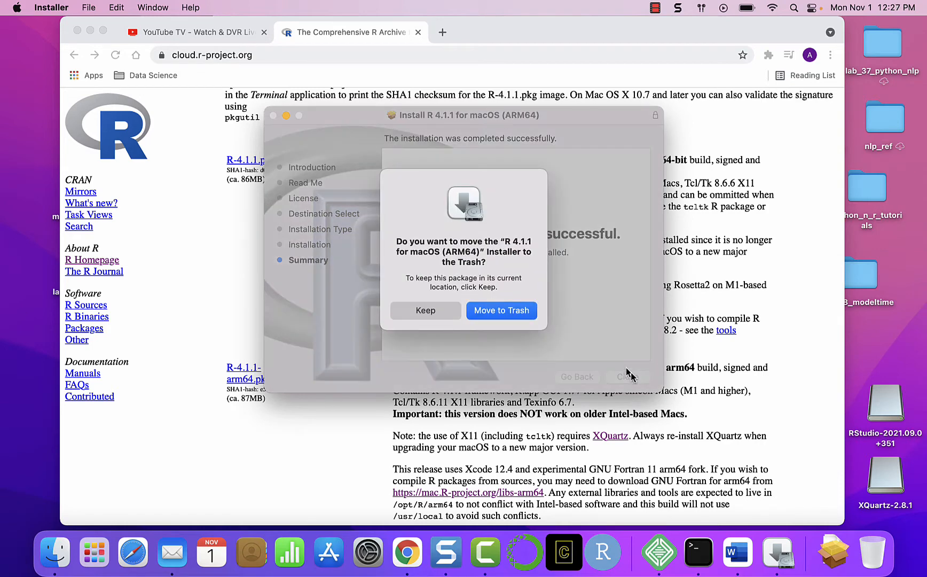
pyautogui.click(501, 311)
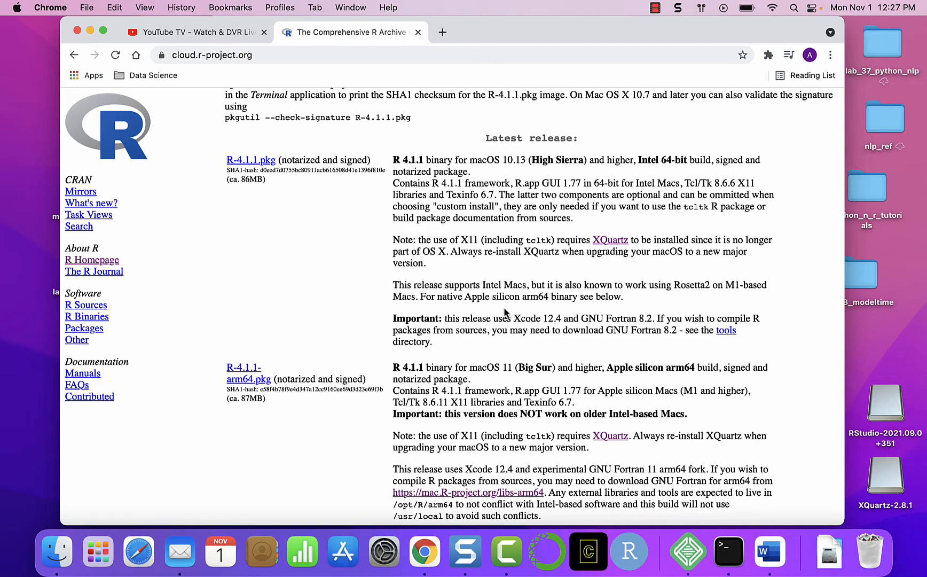
# Open the XQuartz link from the CRAN macOS page in a new tab and switch to it
pyautogui.scroll(-3)
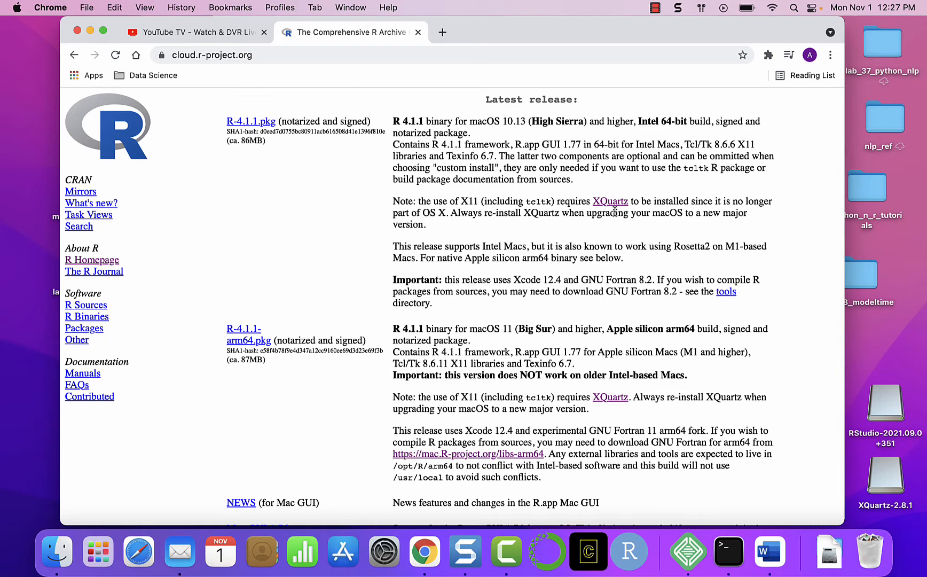
pyautogui.scroll(-3)
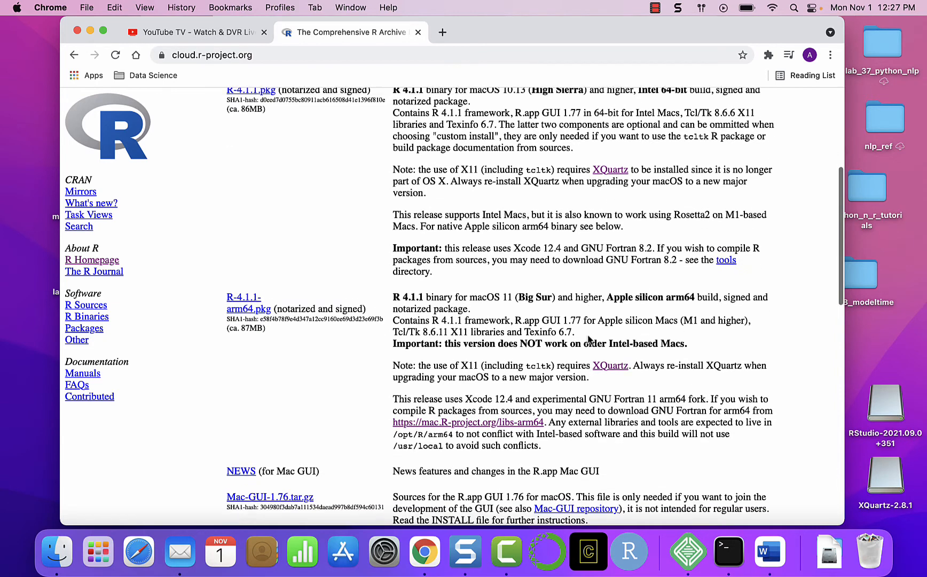
pyautogui.rightClick(604, 331)
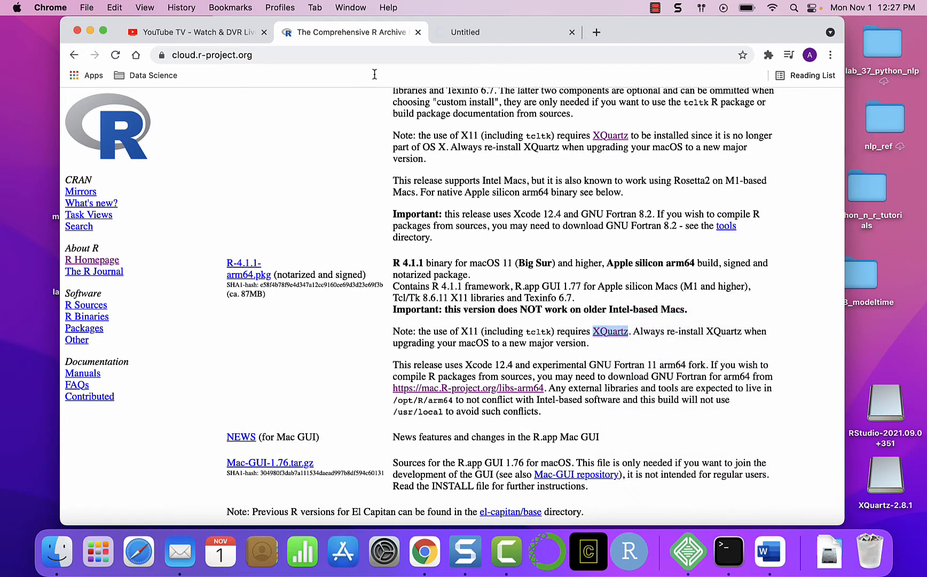
pyautogui.click(610, 331)
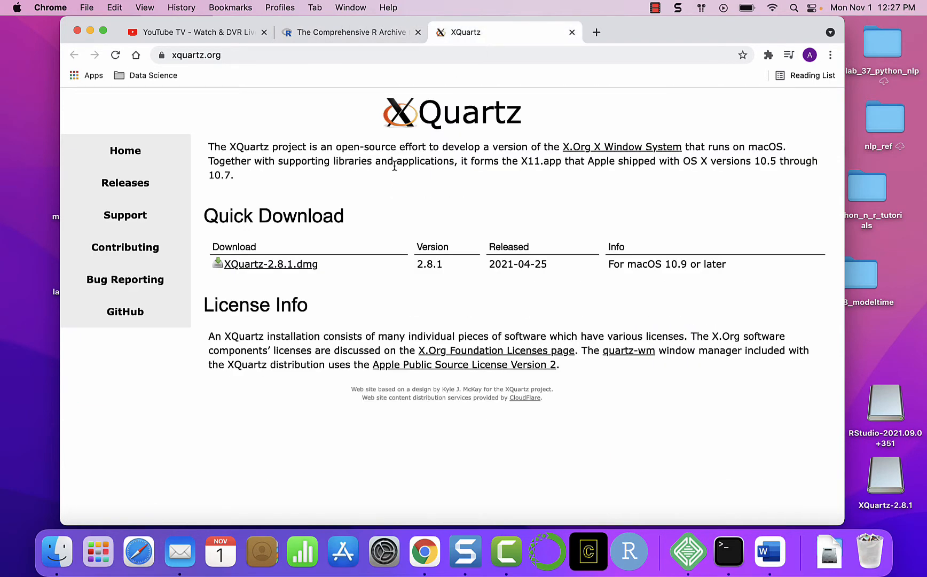
pyautogui.moveTo(280, 273)
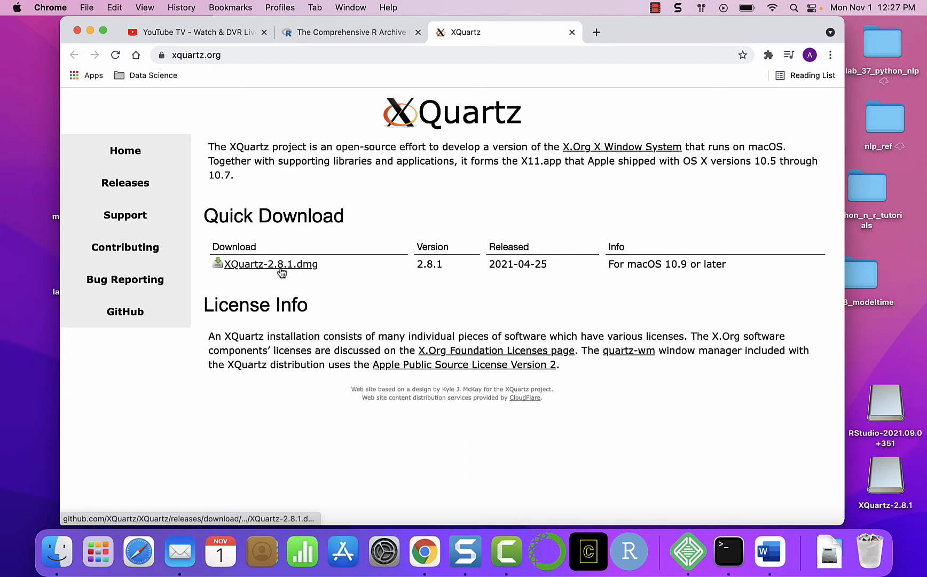
# Download XQuartz-2.8.1.dmg, mount it and launch XQuartz.pkg
pyautogui.click(270, 264)
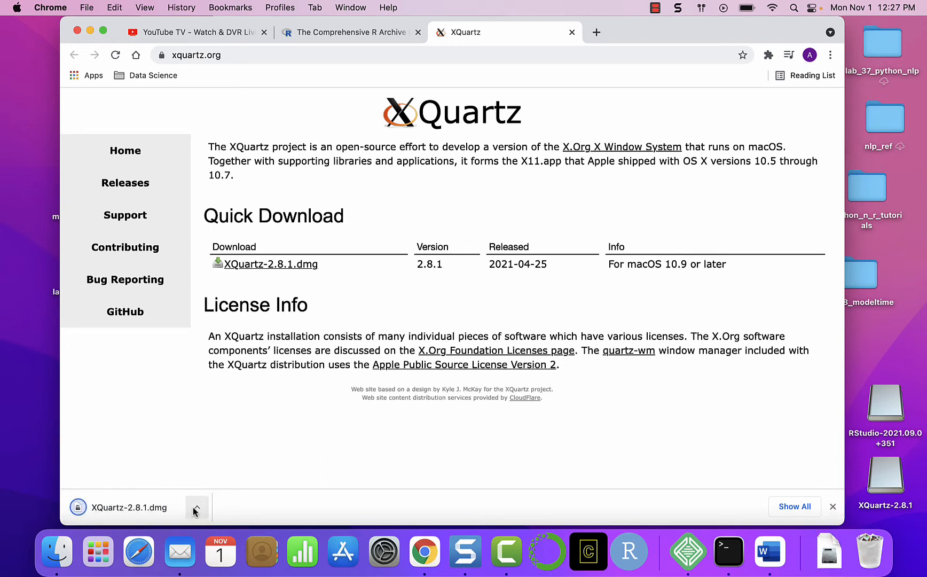
pyautogui.click(196, 508)
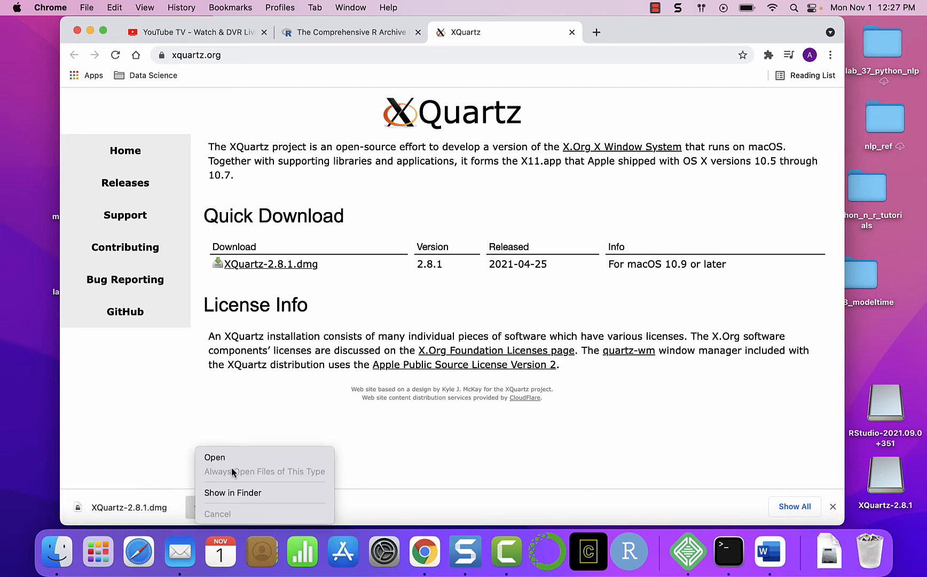
pyautogui.click(213, 457)
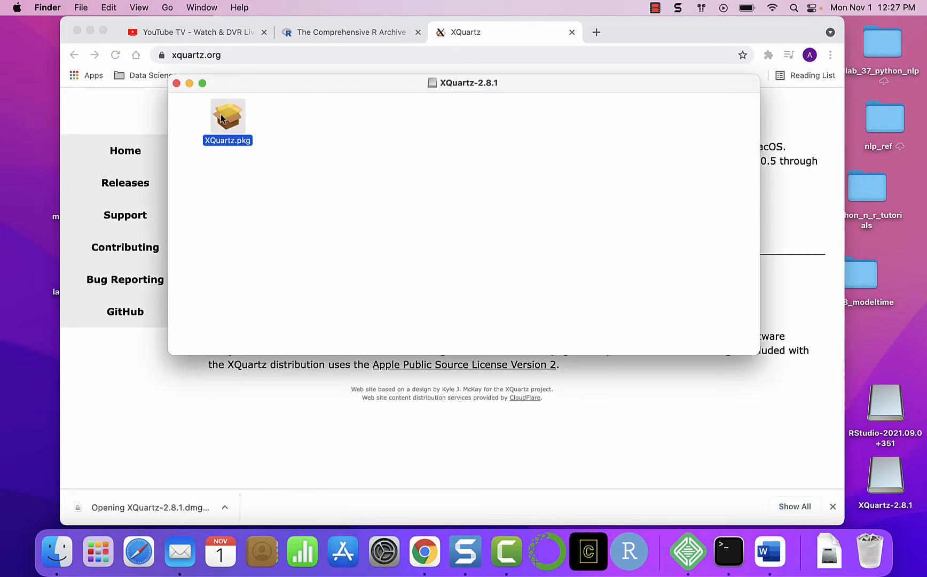
pyautogui.doubleClick(228, 117)
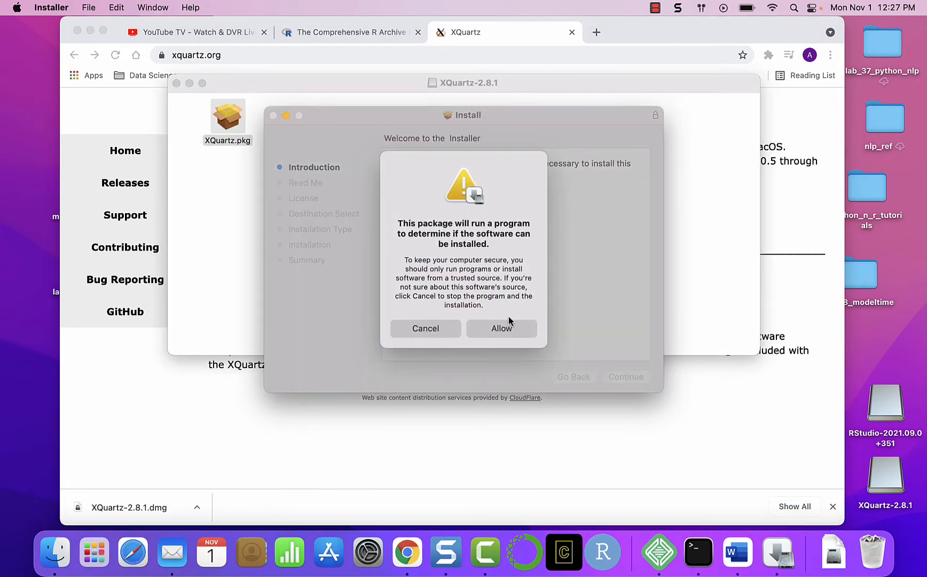
# Install XQuartz 2.8.1 on Macintosh HD, accepting the license and authorizing with the password
pyautogui.click(501, 329)
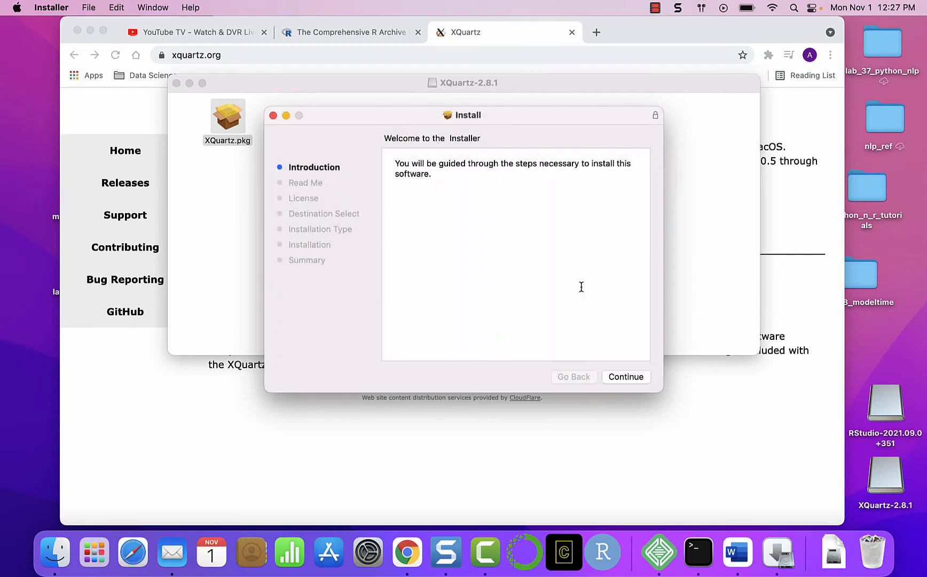
pyautogui.click(627, 377)
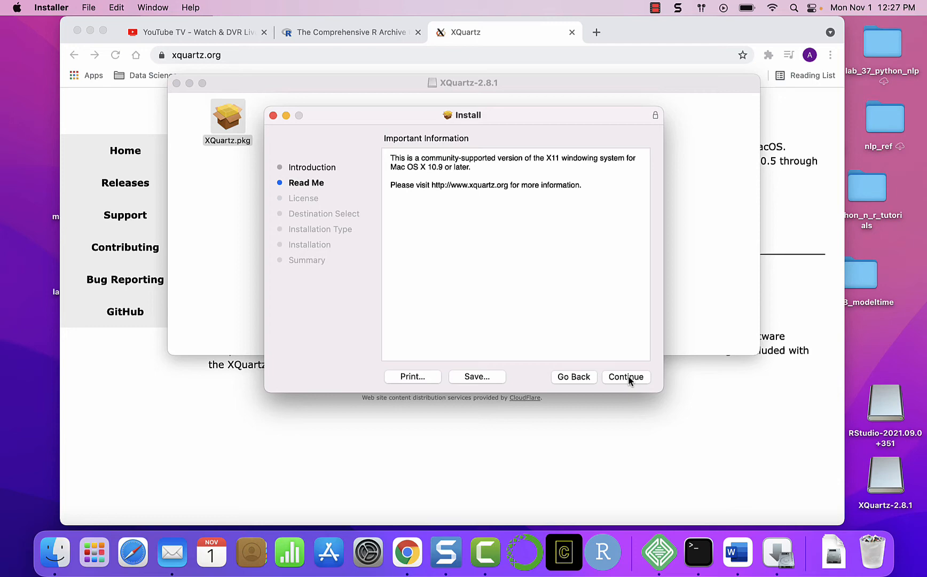
pyautogui.click(626, 377)
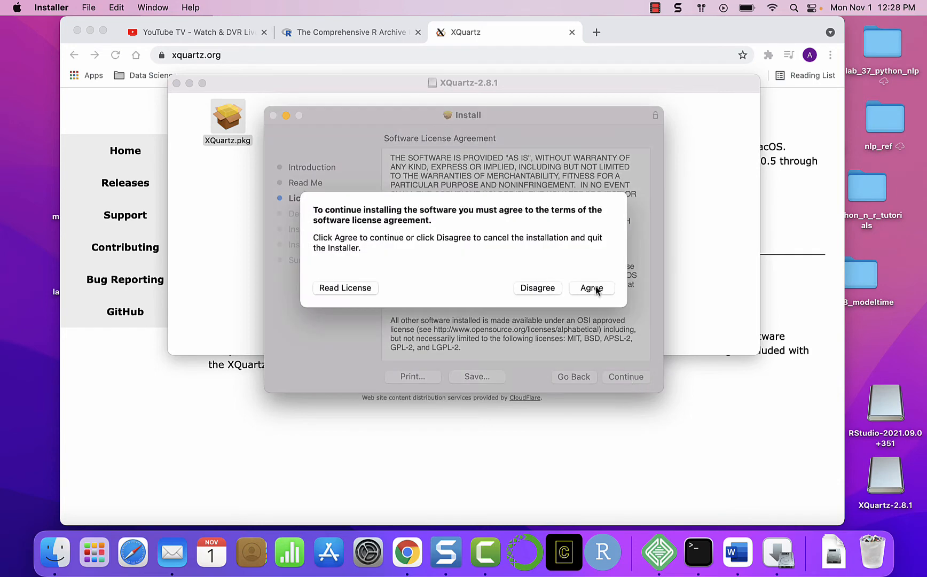
pyautogui.click(592, 288)
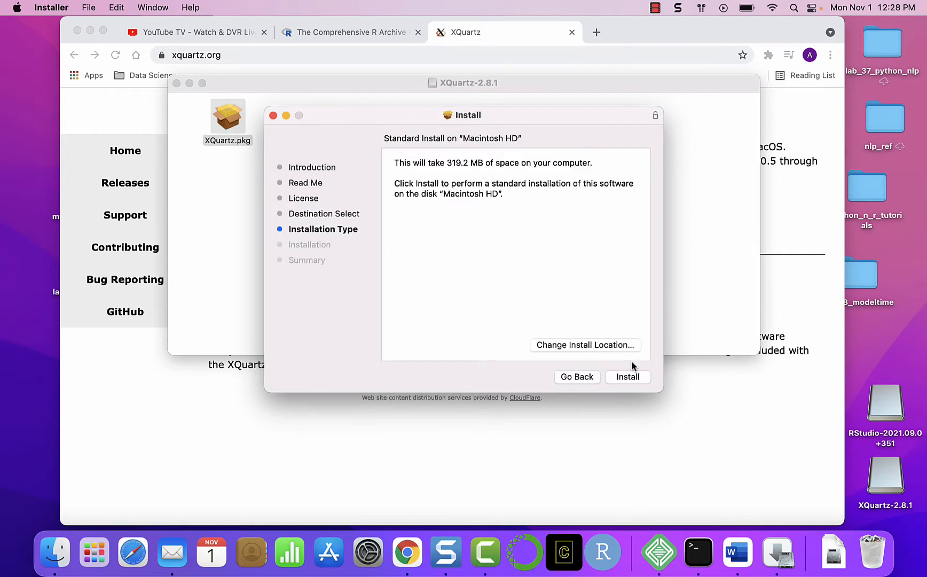
pyautogui.click(629, 378)
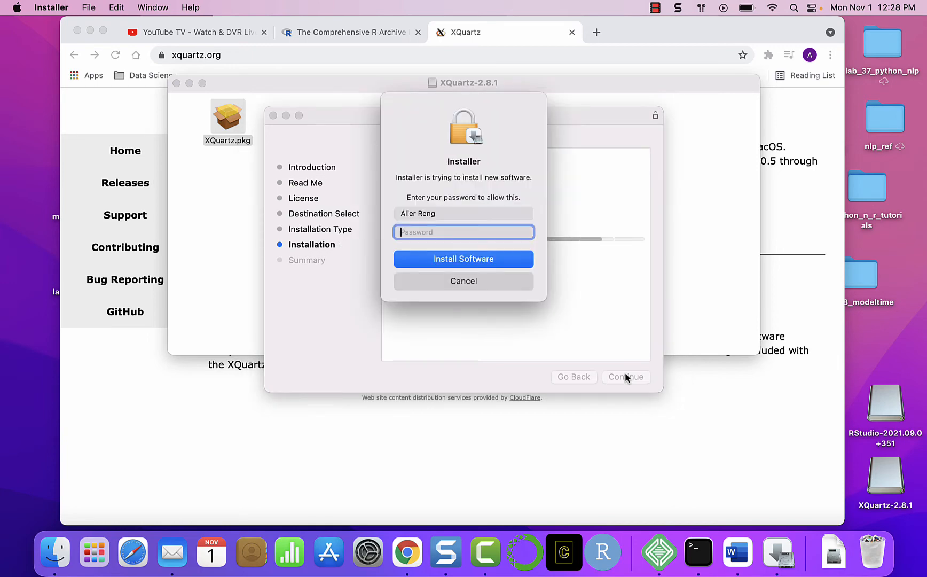
pyautogui.write('•')
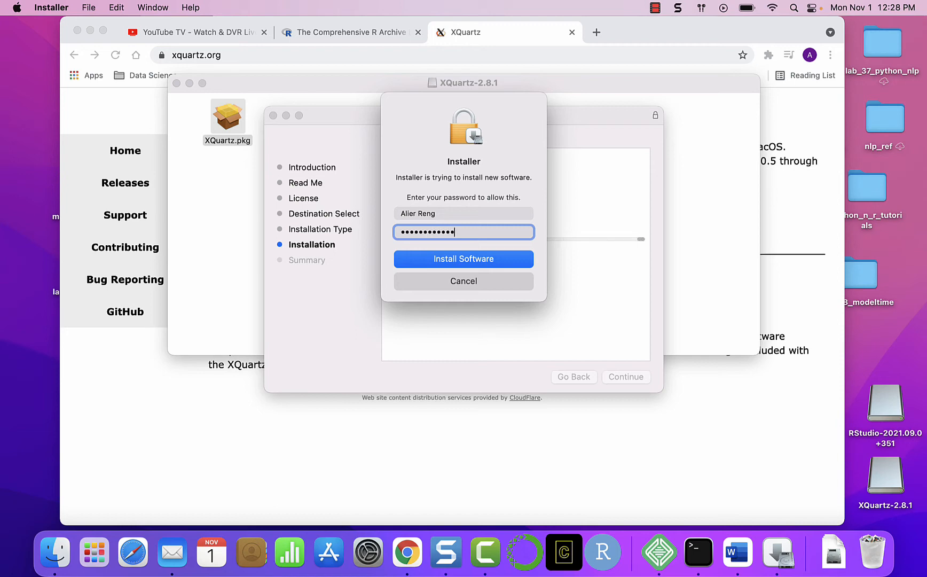
pyautogui.click(464, 259)
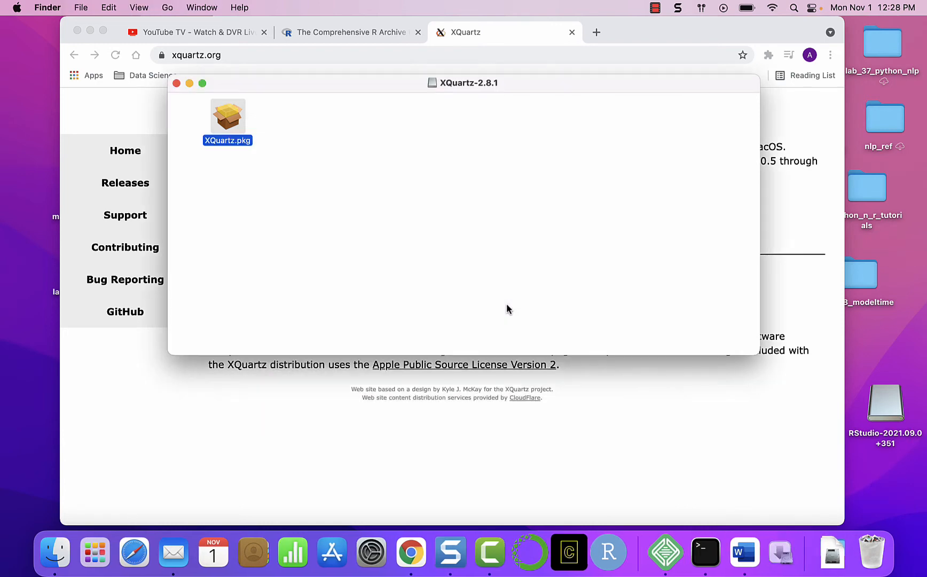
pyautogui.moveTo(176, 87)
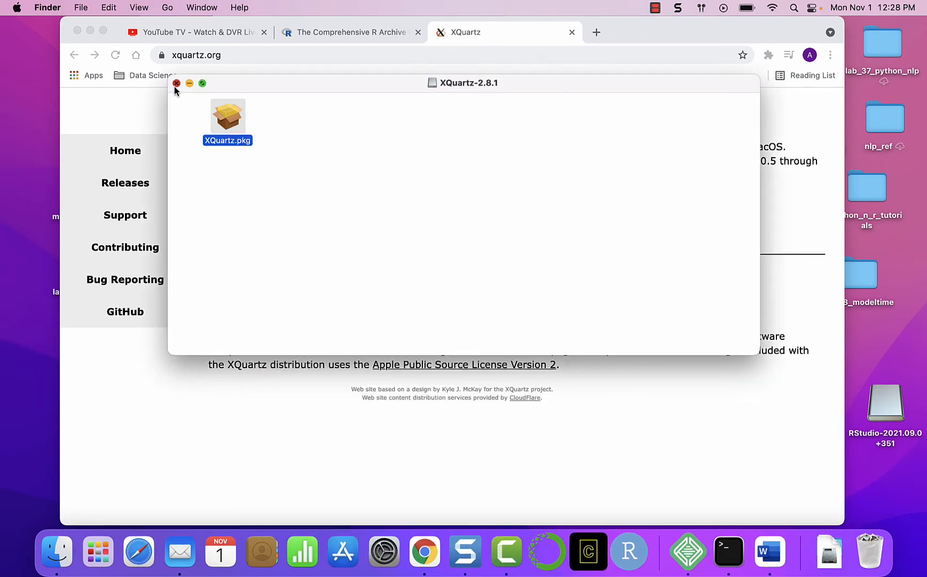
# Close the XQuartz disk image window and browser tab, then open Launchpad
pyautogui.click(176, 83)
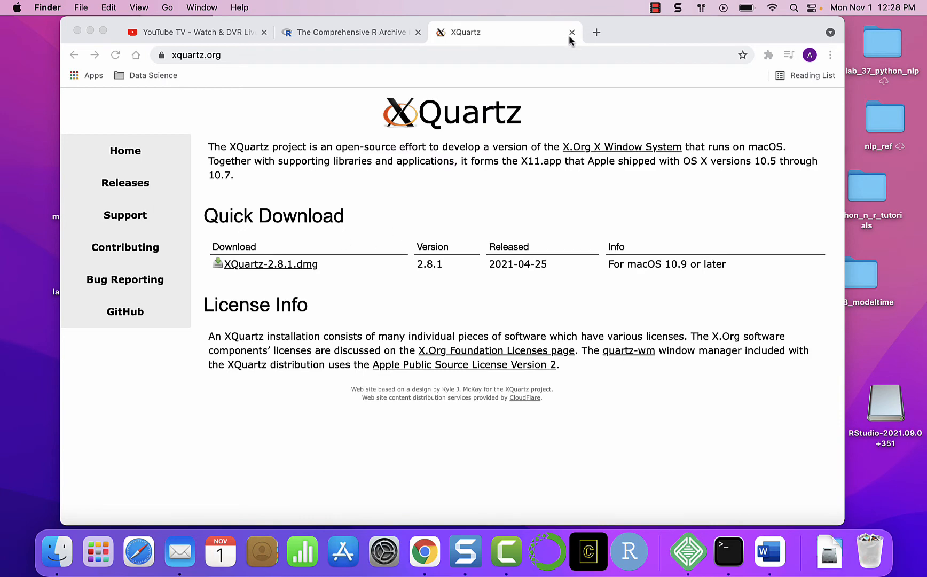
pyautogui.click(570, 32)
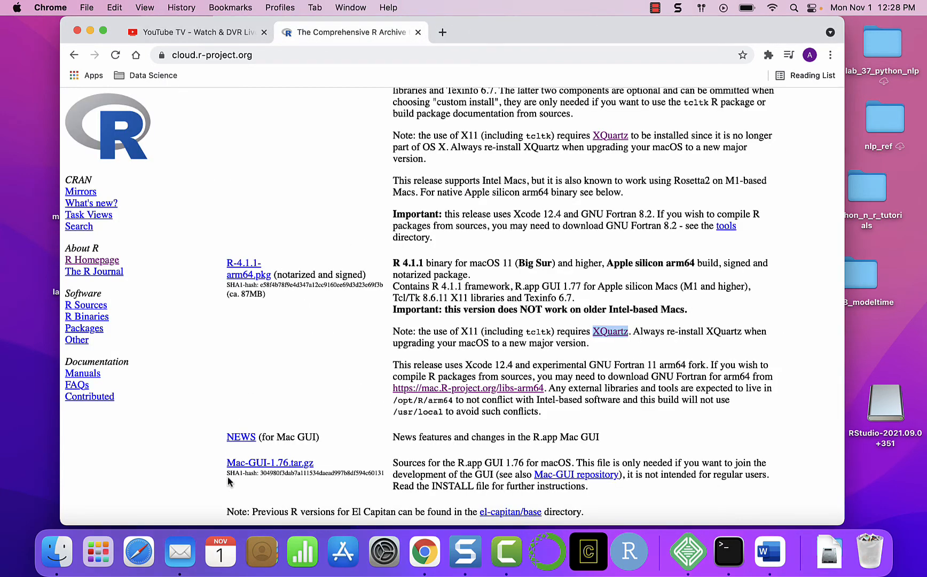
pyautogui.moveTo(98, 553)
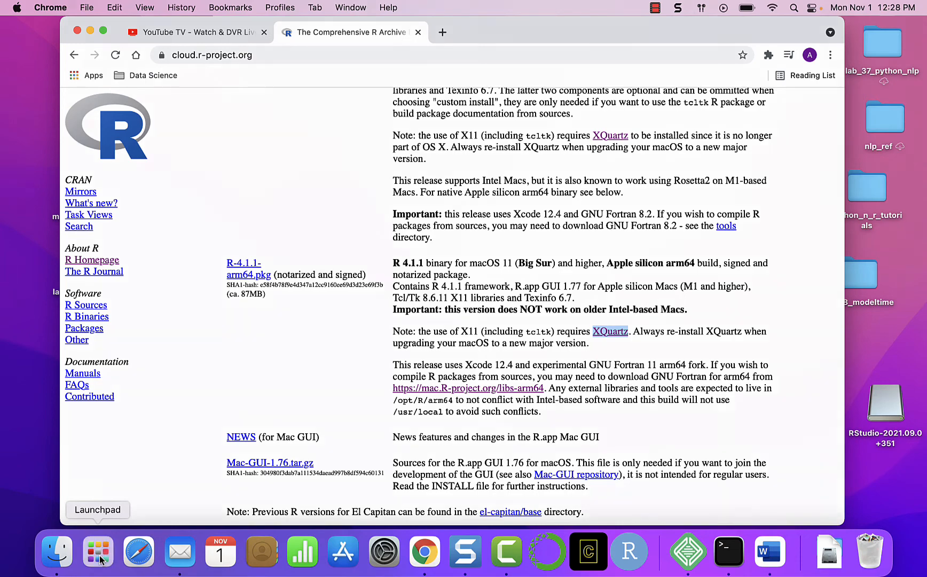
pyautogui.click(98, 553)
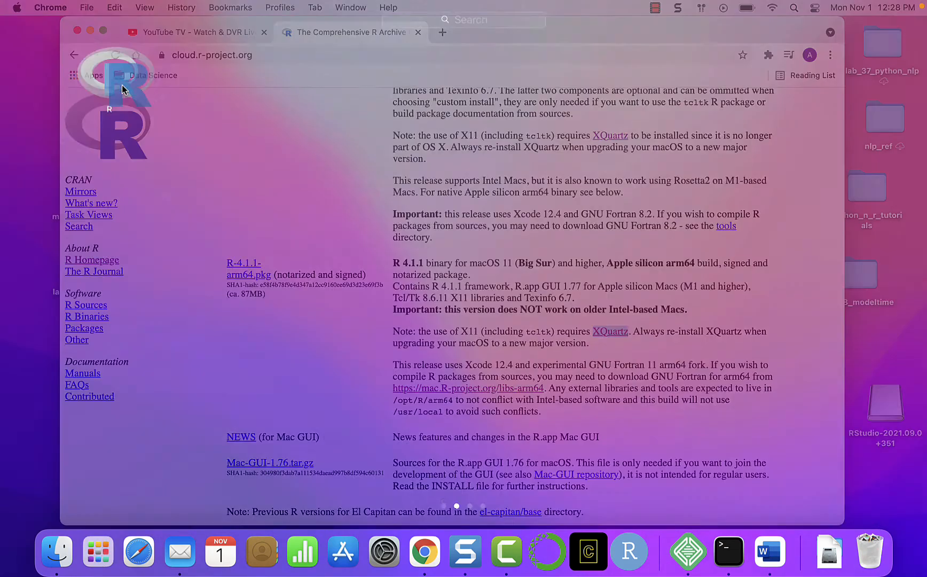
# Launch R and evaluate 4*5, 2-0 and 2+3 in the console, returning 20, 2 and 5
pyautogui.click(629, 553)
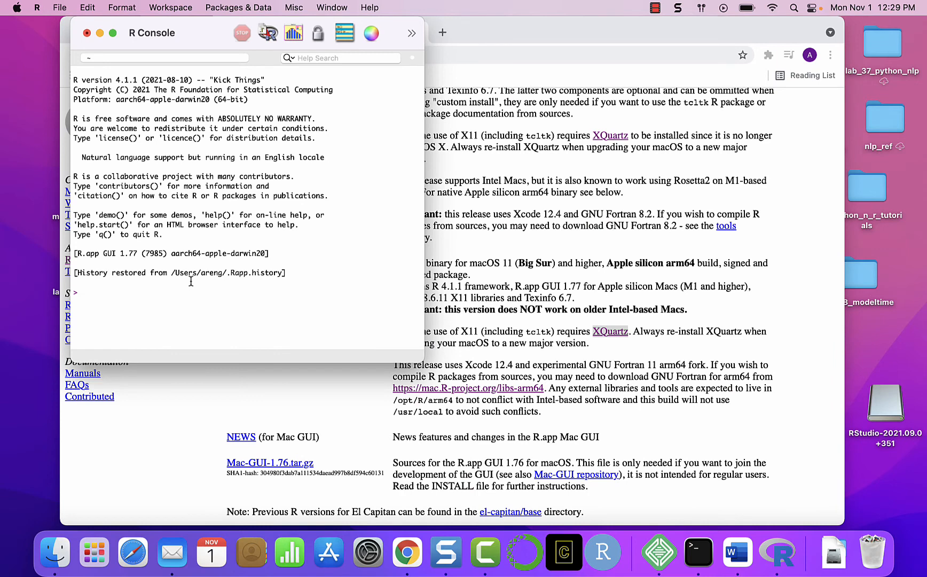
pyautogui.moveTo(187, 269)
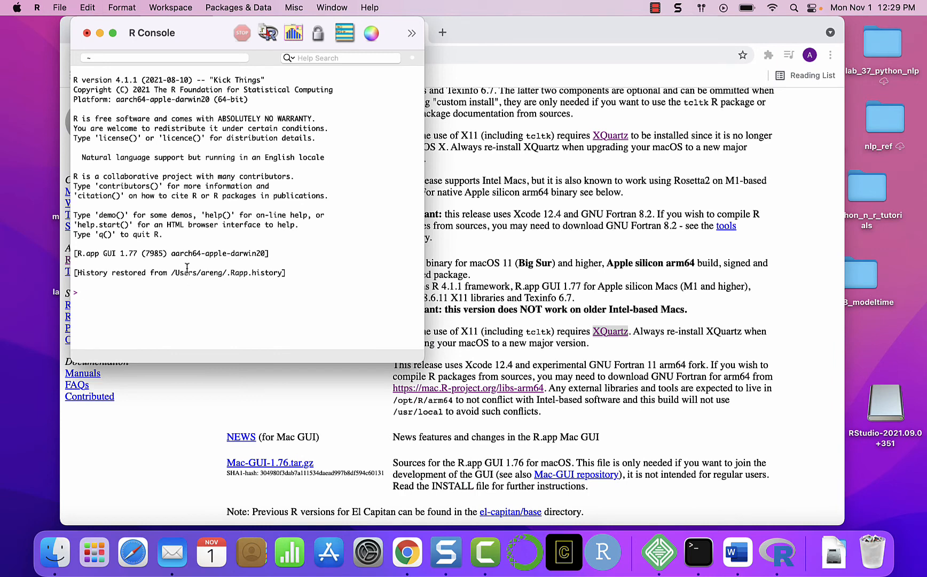
pyautogui.write('4*')
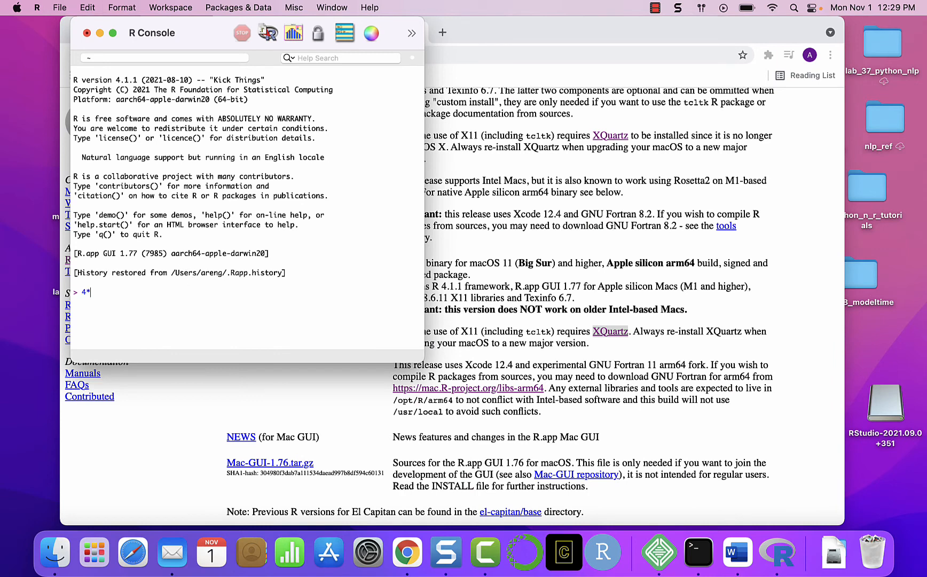
pyautogui.write('5')
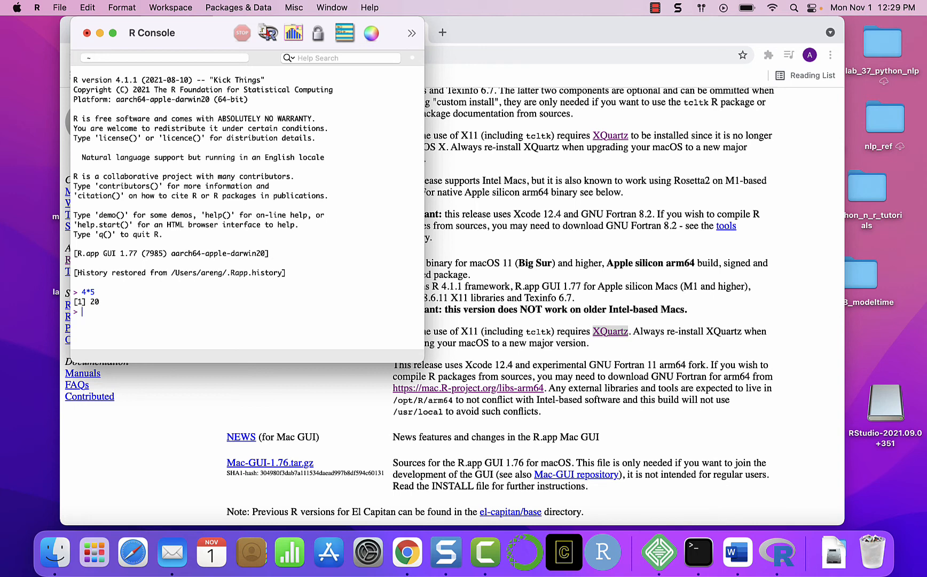
pyautogui.write('2-0')
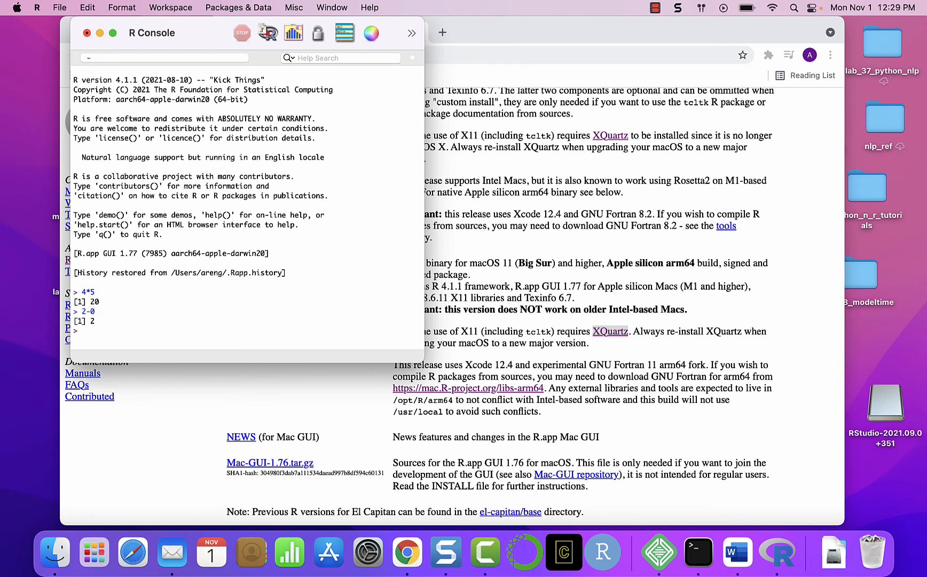
pyautogui.write('2+3')
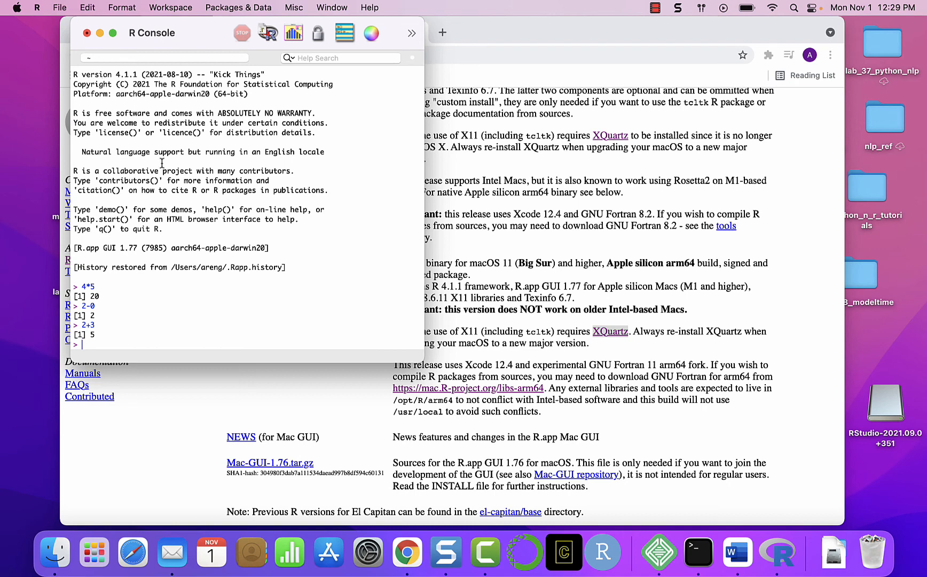
pyautogui.moveTo(203, 68)
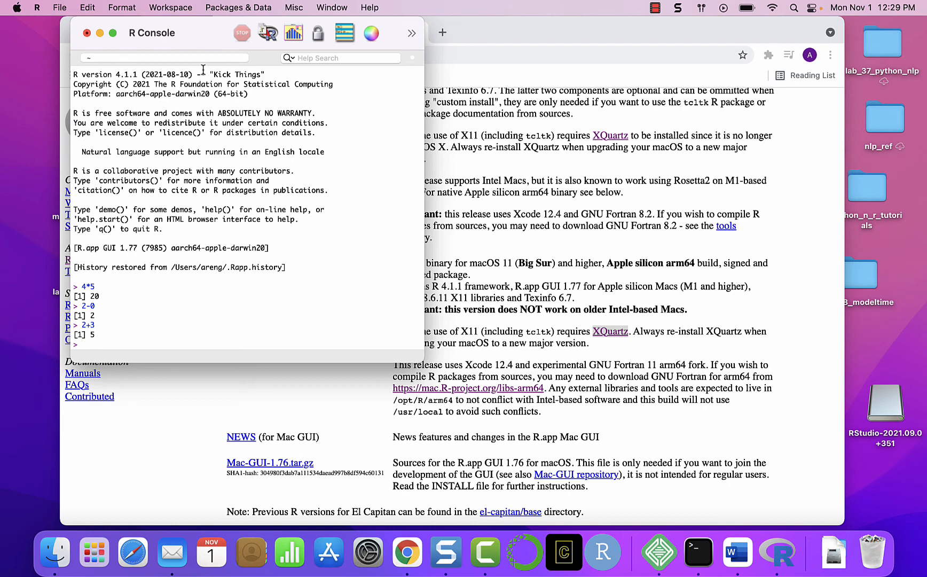